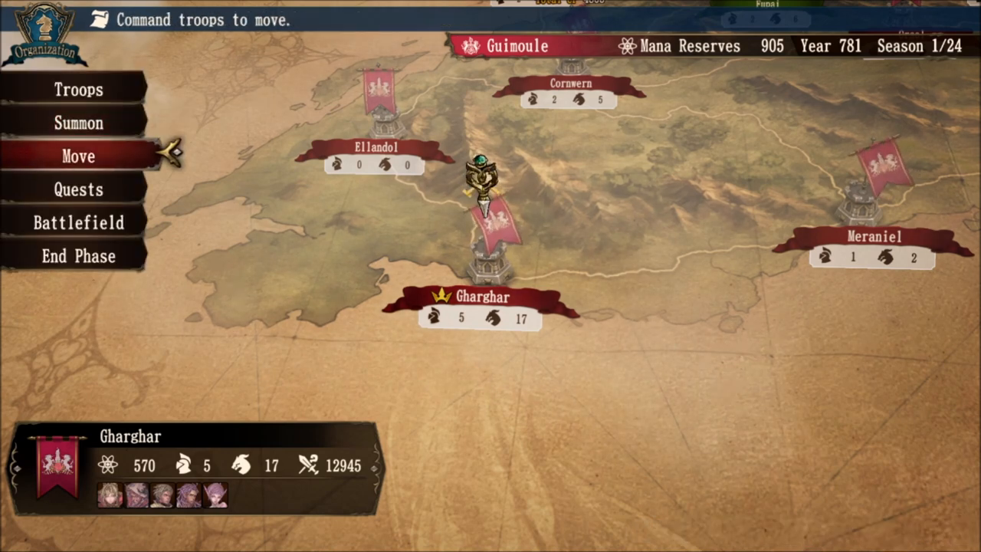
- Open the Quests dispatch roster and scroll through the standby troops and destinations like Mount Madroal
left_click(77, 189)
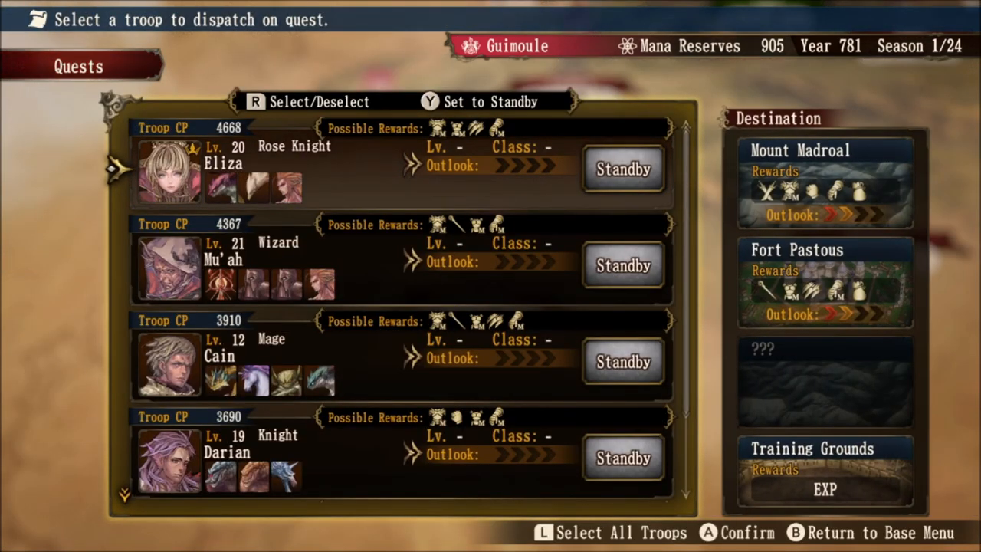
scroll("down", 3)
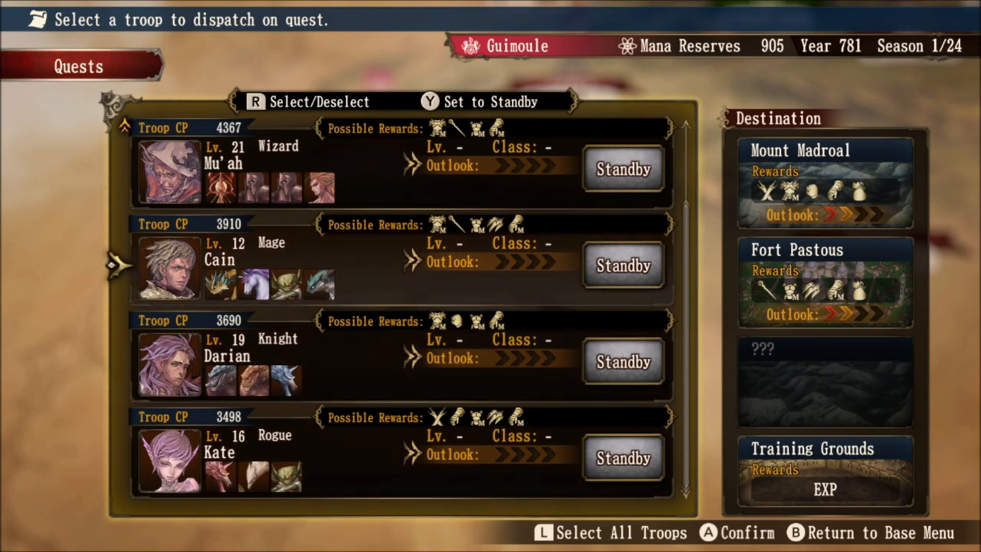